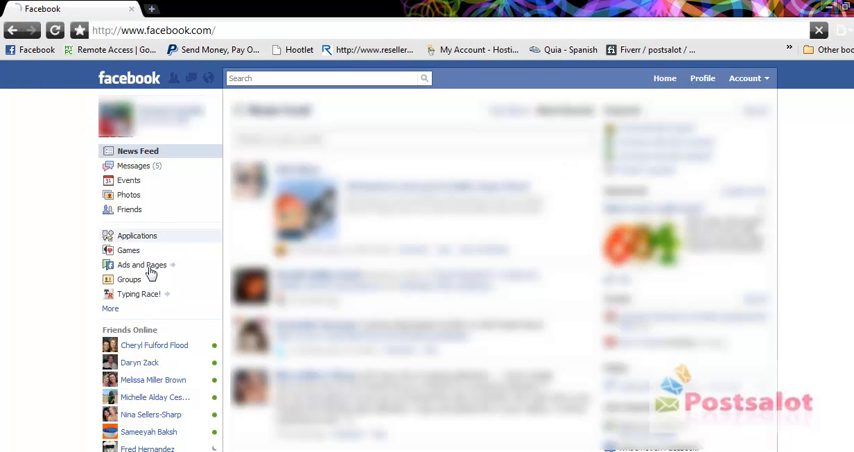
# Go to Ads and Pages, reach the All Campaigns overview, and start creating a new ad.
pyautogui.click(136, 264)
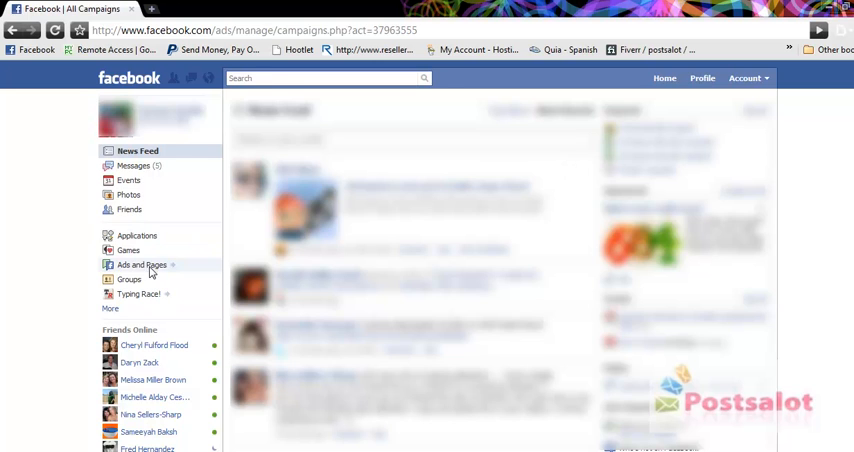
pyautogui.click(136, 264)
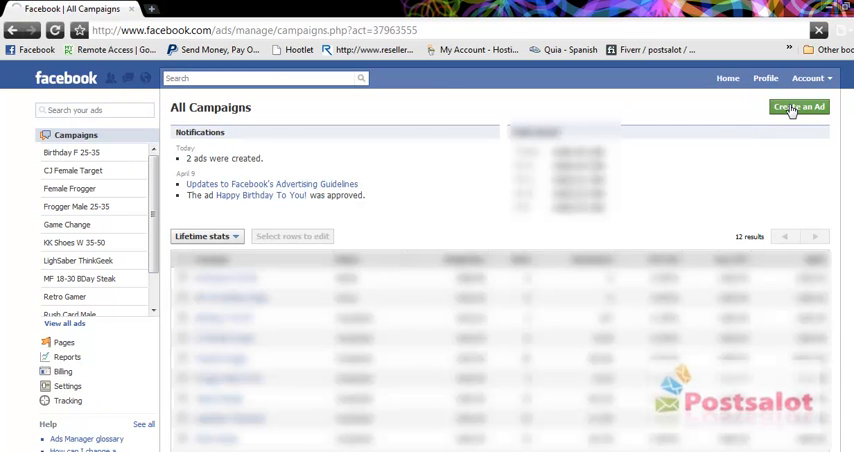
pyautogui.click(800, 106)
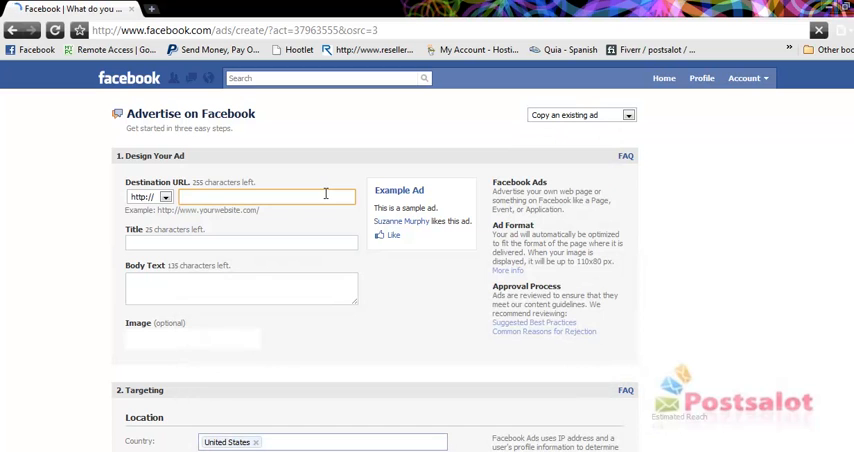
pyautogui.write('www.free-birthday-stuff.com')
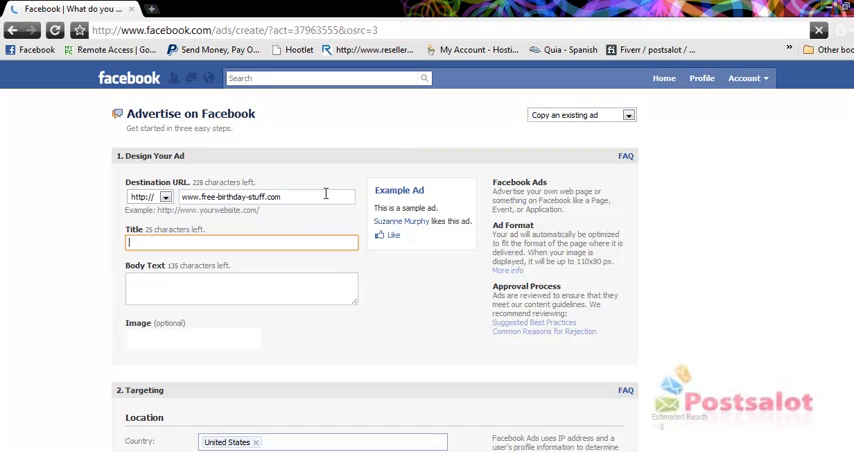
pyautogui.write('Free Birthday Dinner')
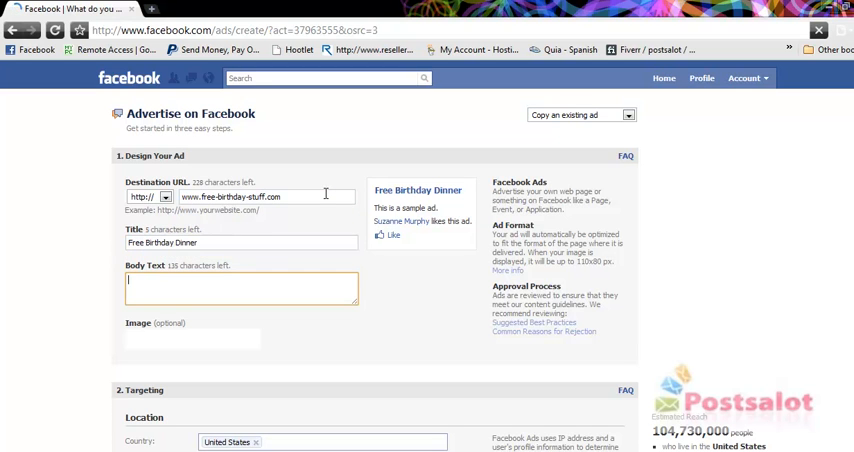
pyautogui.write('77 b')
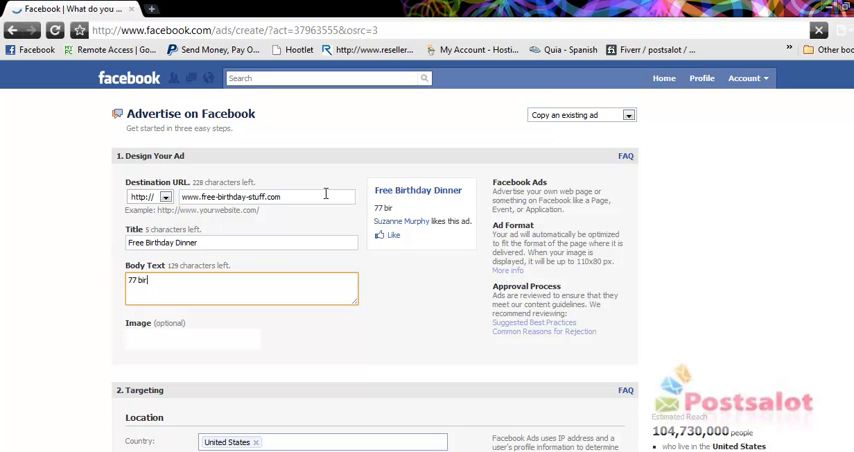
pyautogui.write('irthday')
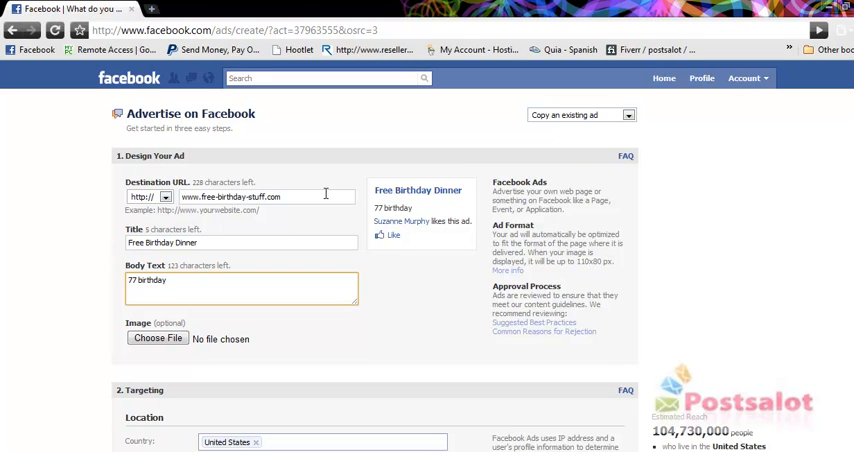
pyautogui.write('fre')
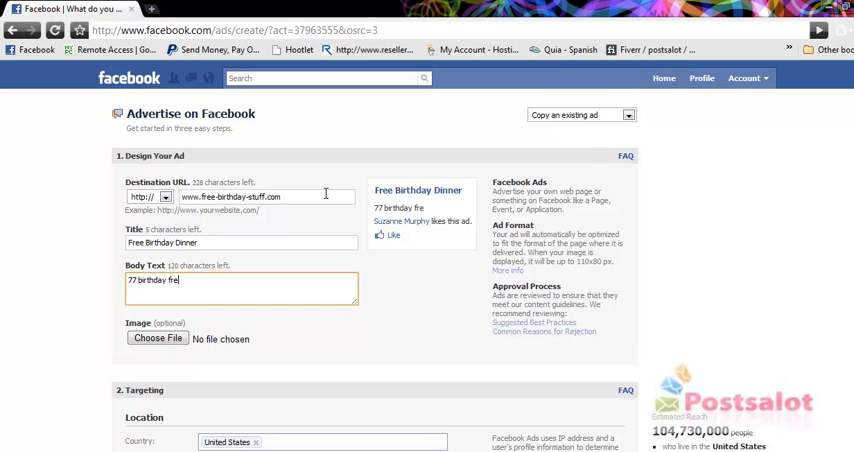
pyautogui.write('ebies.  Meals, entertainment and free products.')
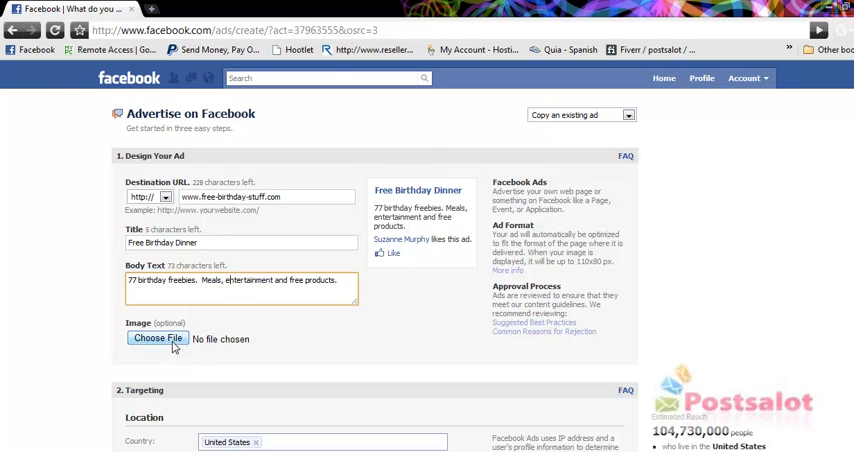
# Upload the steak photo as the ad image so it shows in the preview.
pyautogui.click(158, 340)
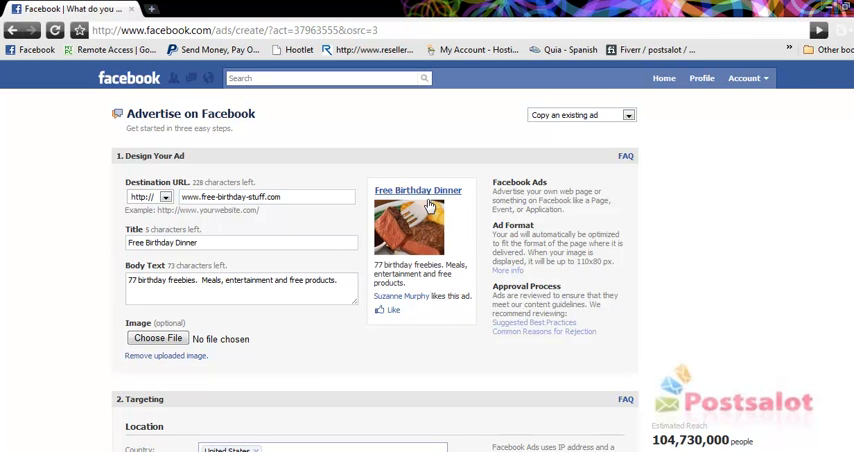
pyautogui.moveTo(424, 284)
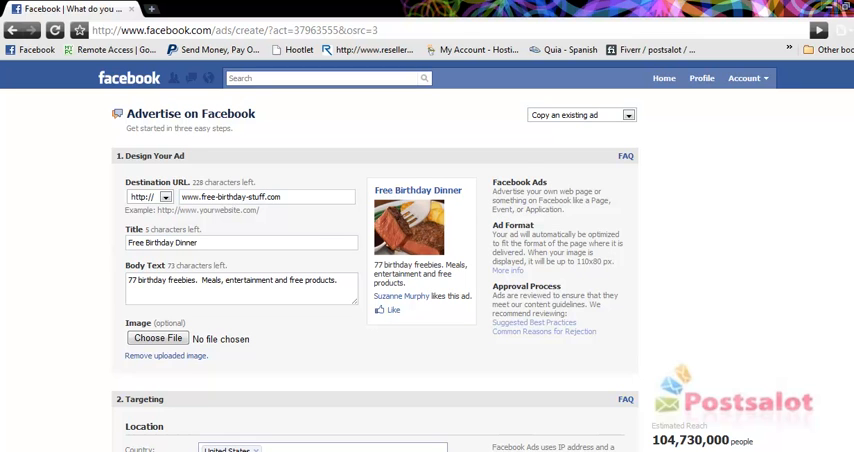
# In Targeting, keep United States as country and select Men as the audience sex.
pyautogui.scroll(-3)
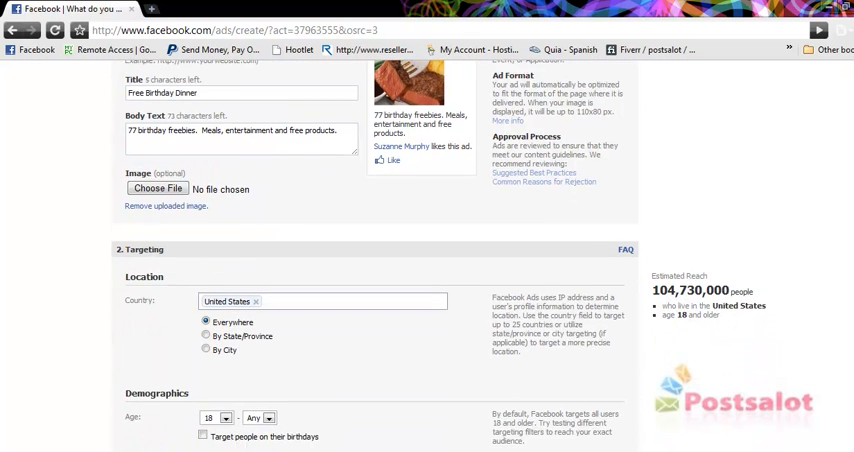
pyautogui.scroll(-3)
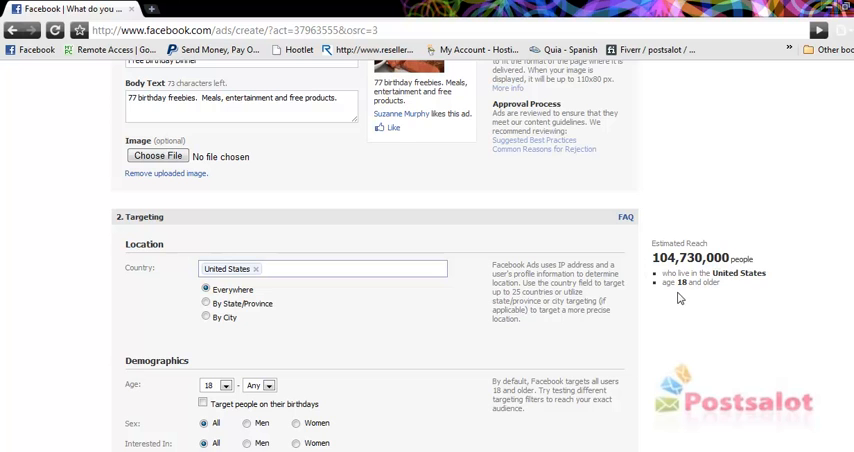
pyautogui.moveTo(668, 272)
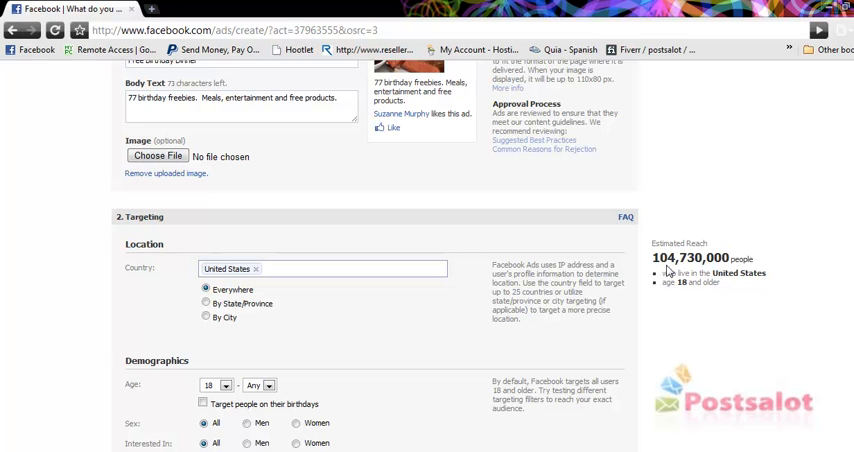
pyautogui.moveTo(476, 288)
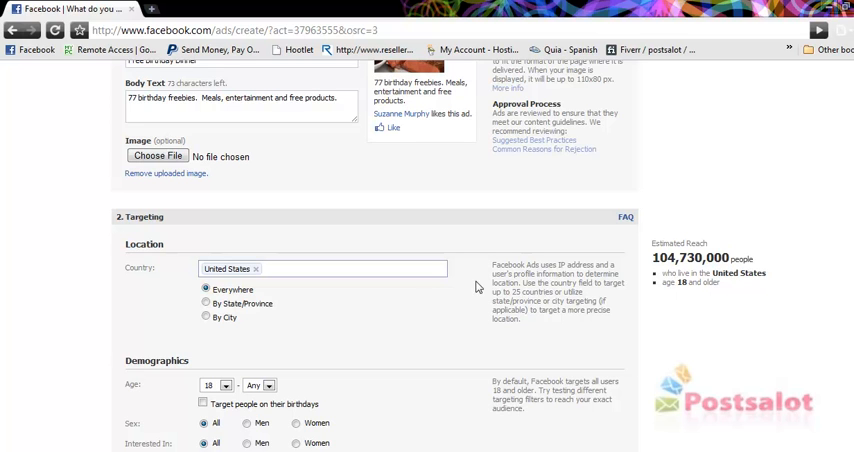
pyautogui.scroll(-3)
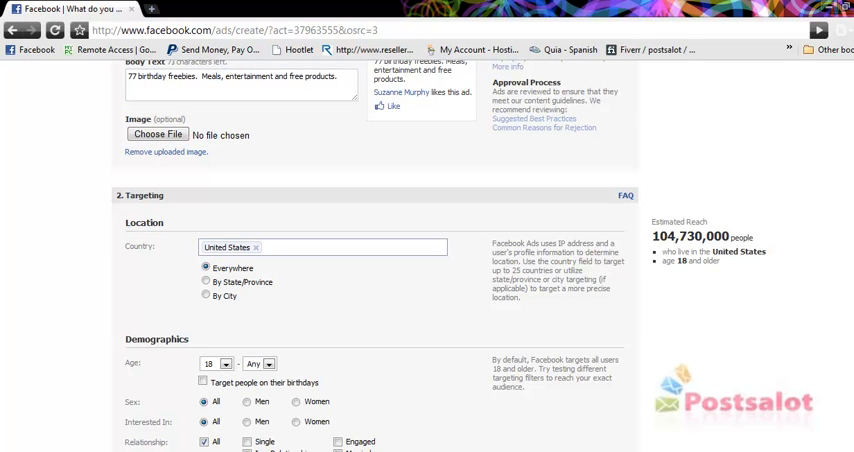
pyautogui.scroll(-3)
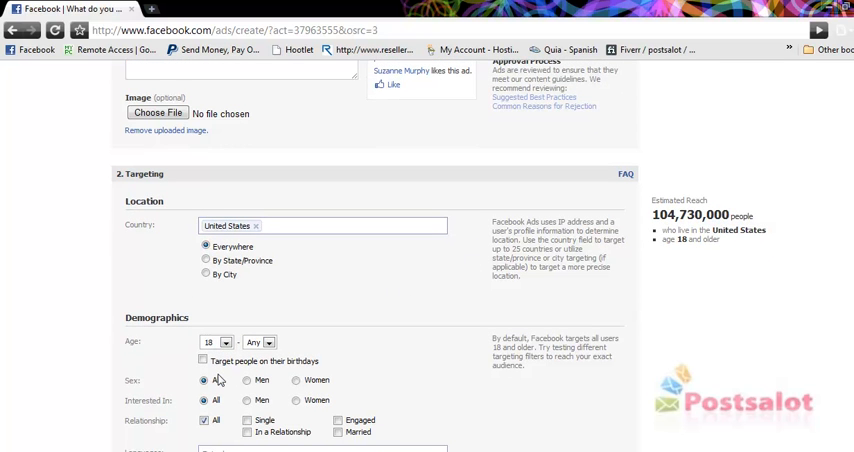
pyautogui.click(244, 382)
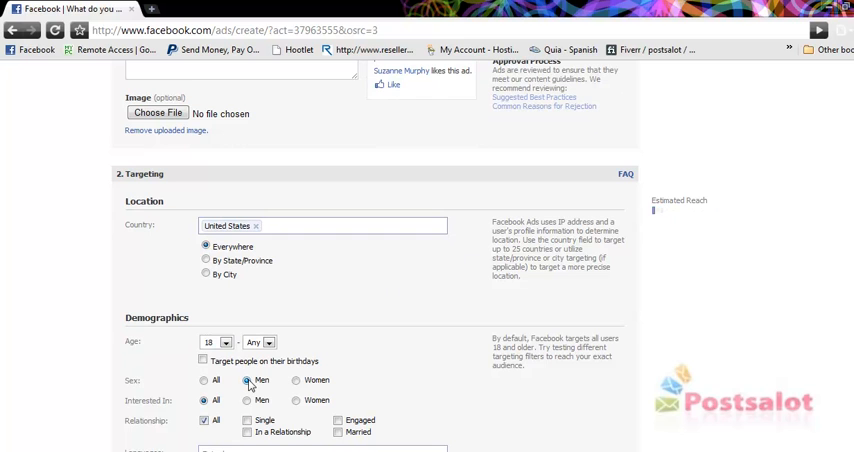
pyautogui.click(248, 380)
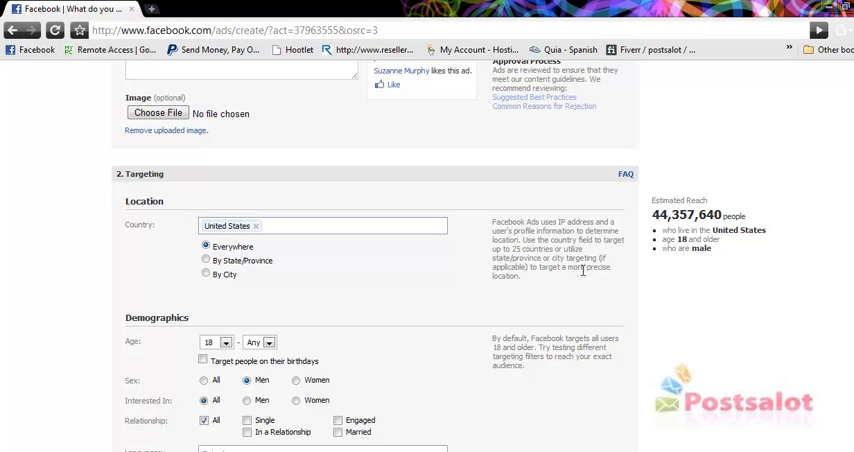
# Set the audience age range to 18–30.
pyautogui.click(270, 342)
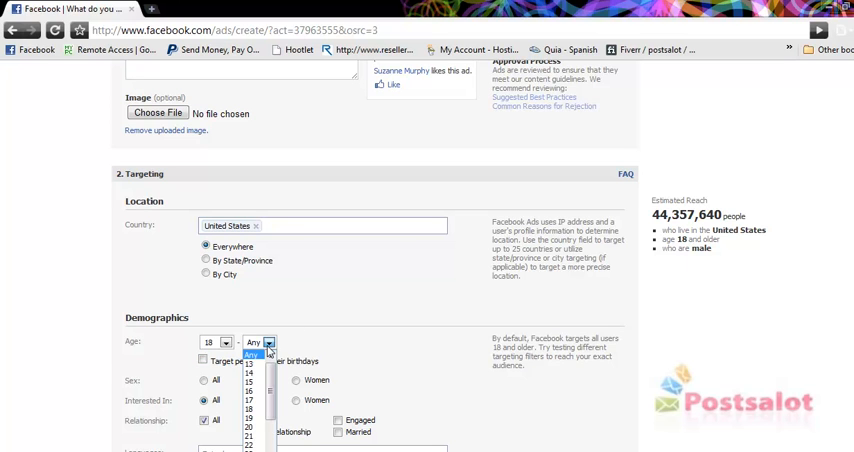
pyautogui.scroll(-3)
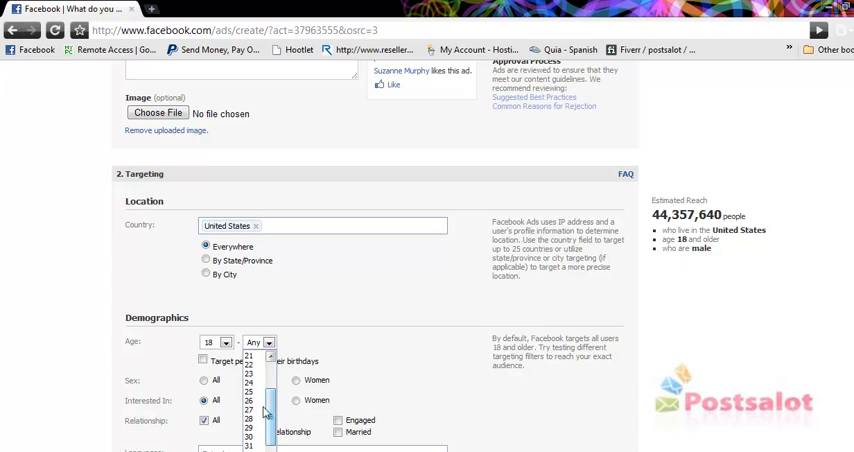
pyautogui.click(244, 432)
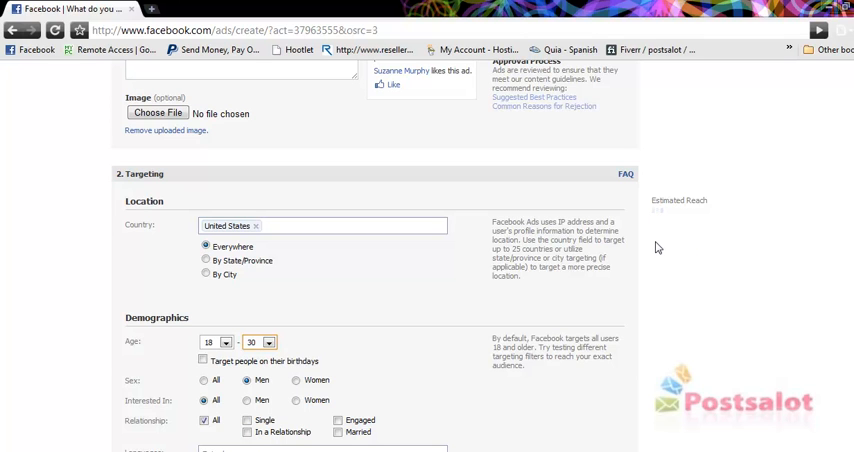
pyautogui.moveTo(460, 316)
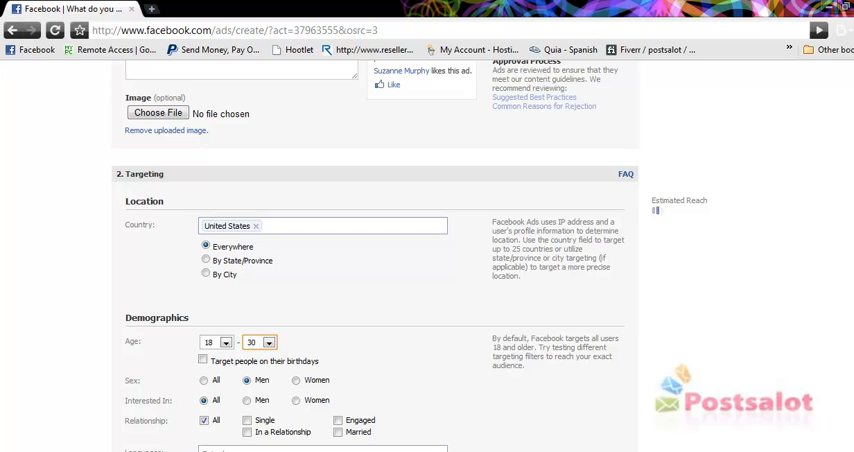
pyautogui.scroll(-3)
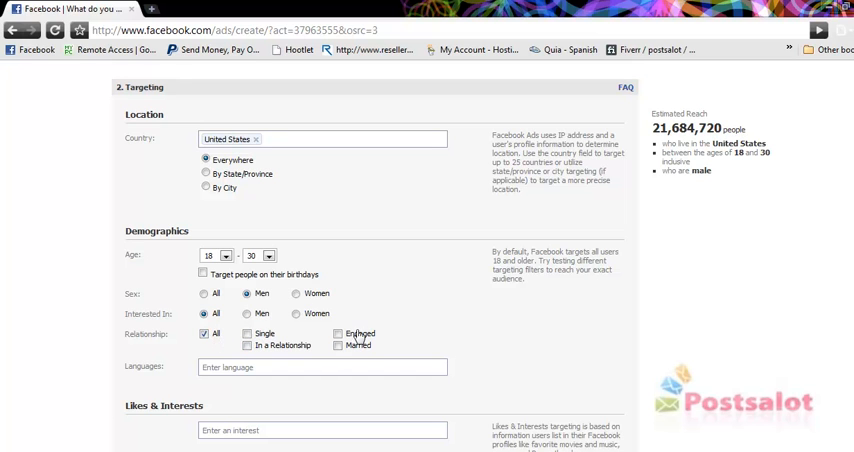
pyautogui.moveTo(314, 330)
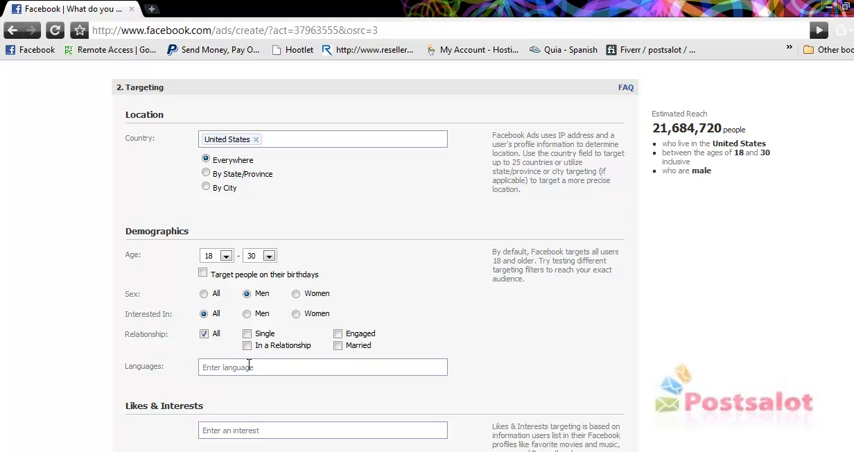
# Add English (US) as the audience language from the 'engli' suggestions.
pyautogui.click(318, 364)
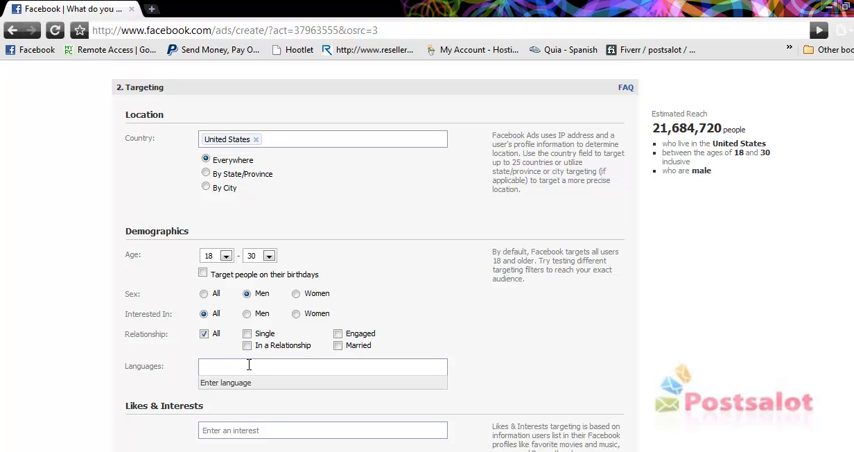
pyautogui.write('english')
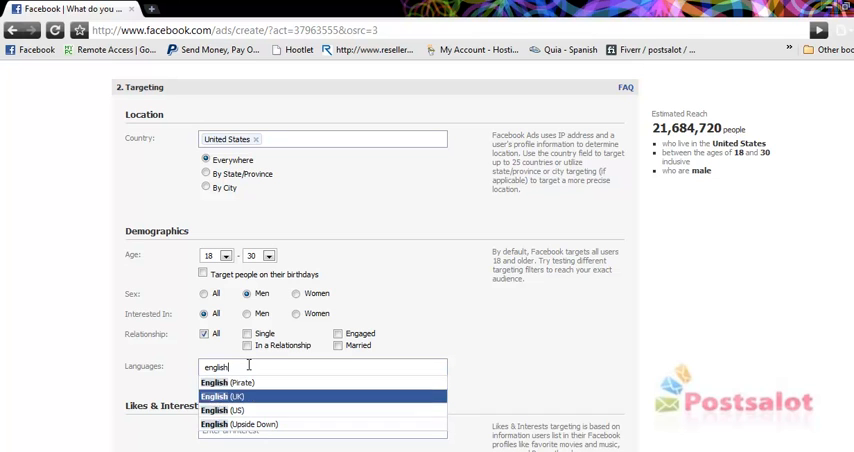
pyautogui.click(218, 408)
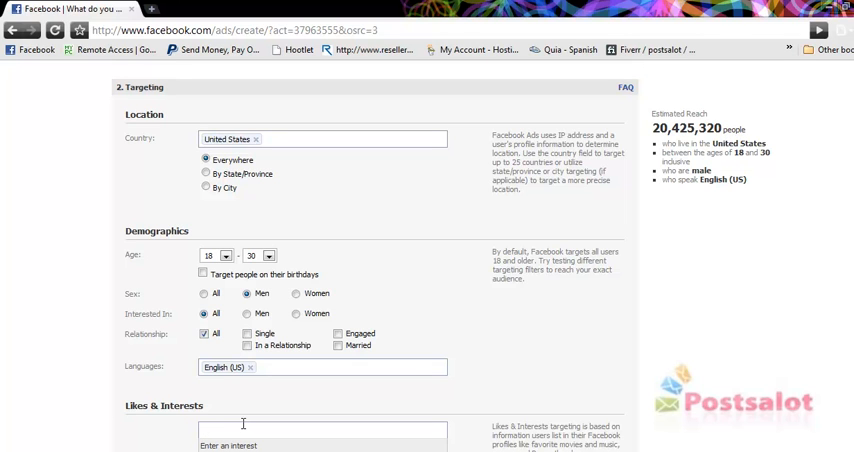
pyautogui.click(230, 430)
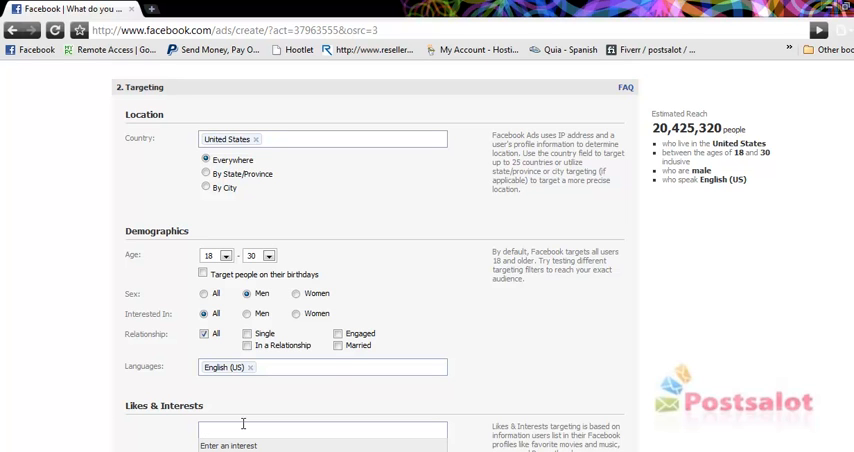
# In Likes & Interests, add Outback Steakhouse from the 'outb' suggestions.
pyautogui.click(240, 436)
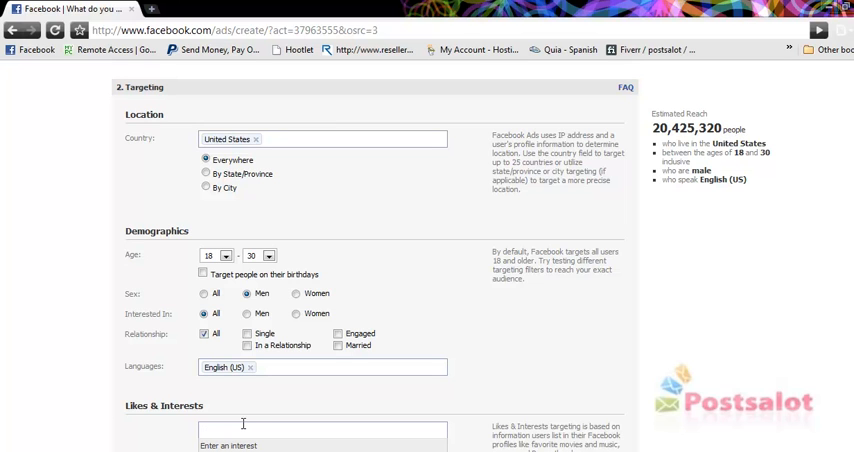
pyautogui.scroll(-3)
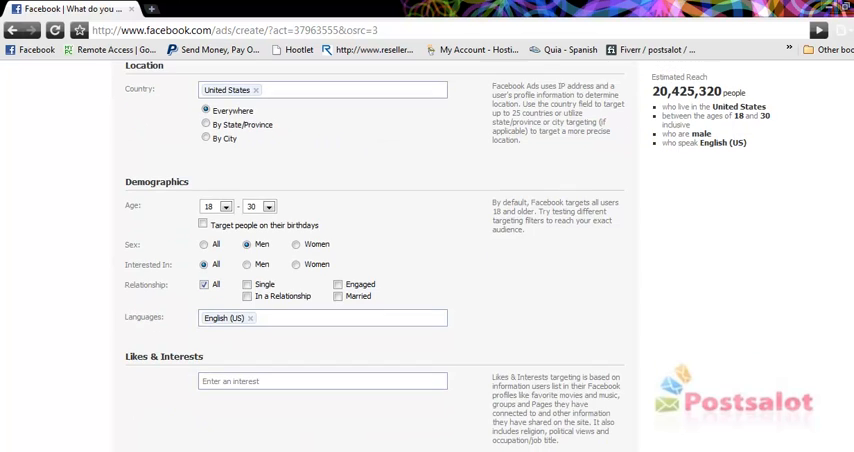
pyautogui.click(300, 380)
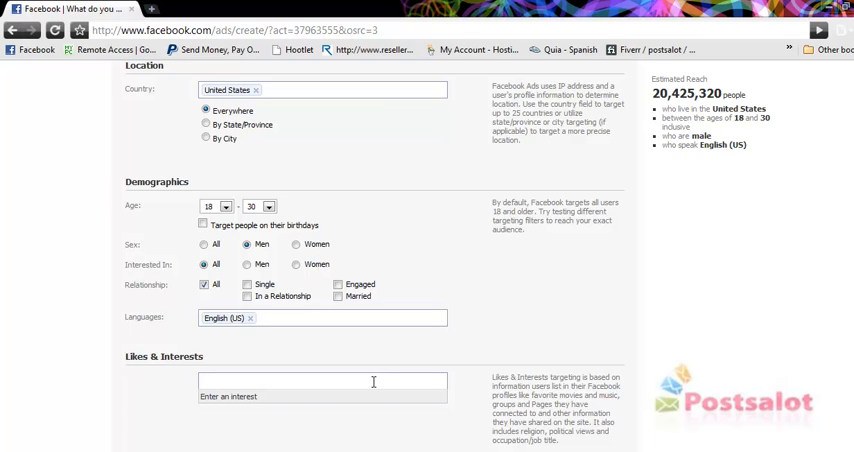
pyautogui.click(320, 384)
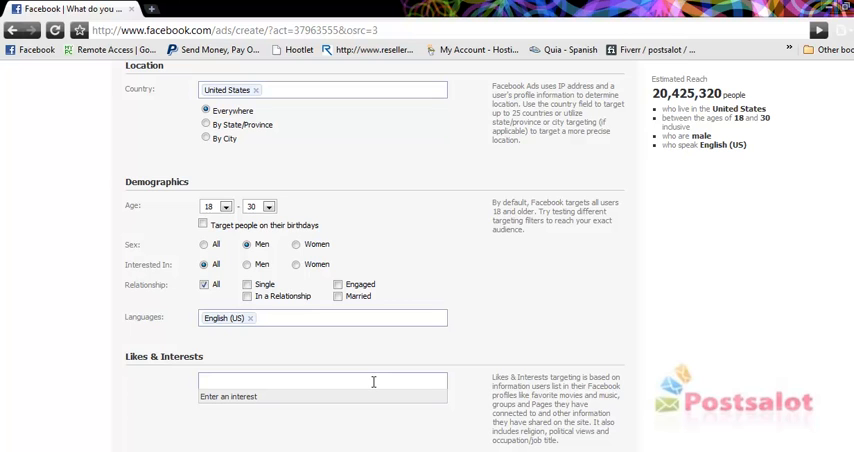
pyautogui.write('outback stea')
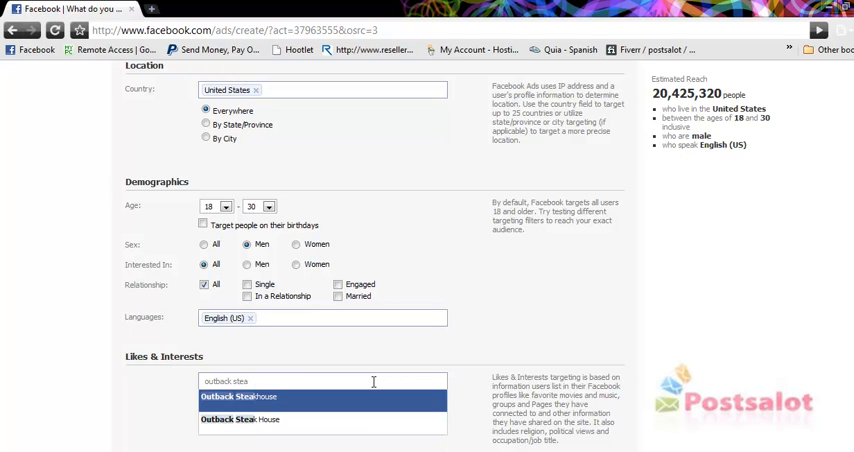
pyautogui.click(252, 392)
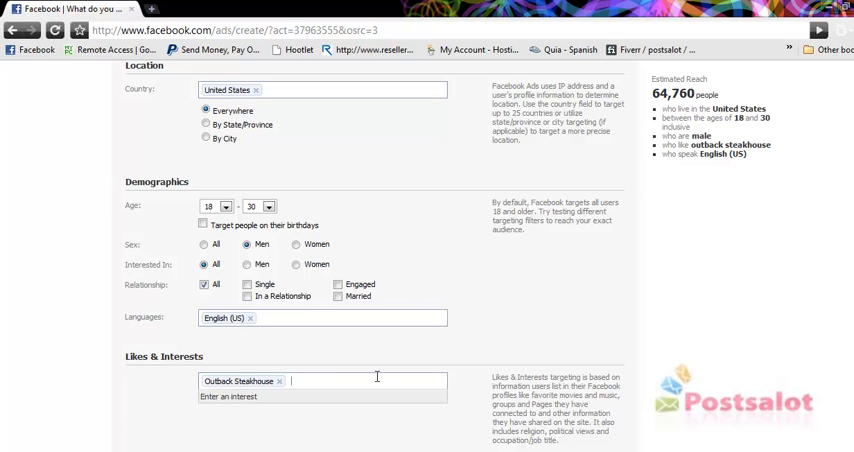
# Add Longhorn Steakhouse as a second interest from the 'Longhorn S' suggestions.
pyautogui.write('Longhorn')
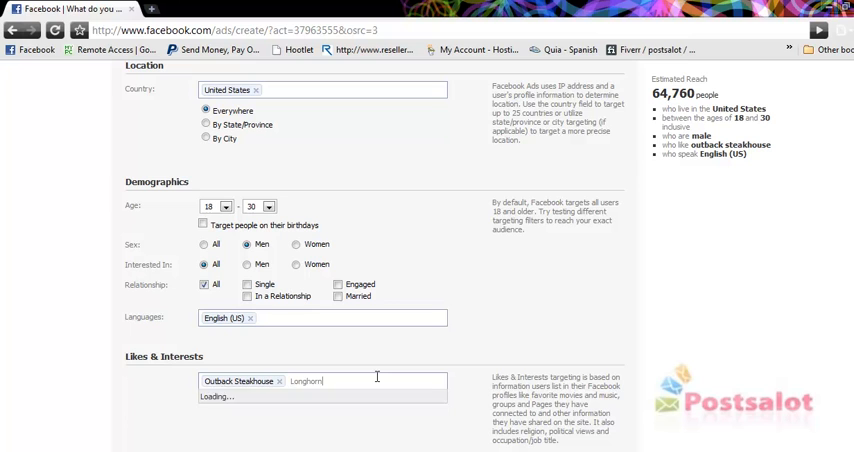
pyautogui.write('S')
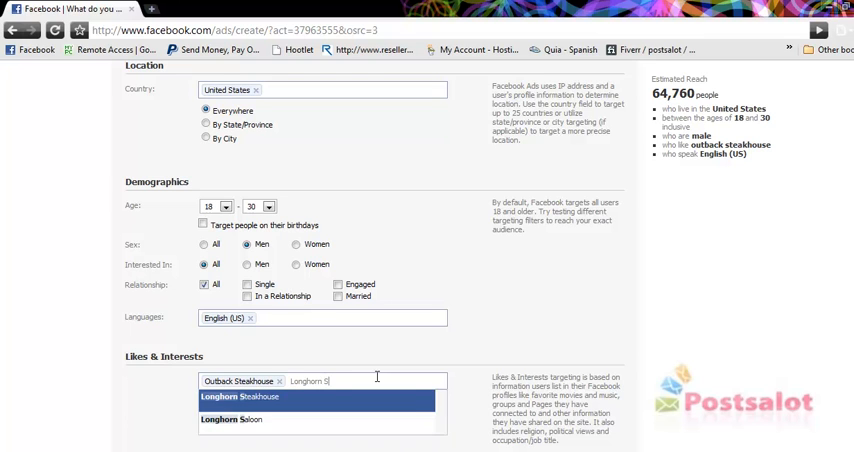
pyautogui.click(240, 404)
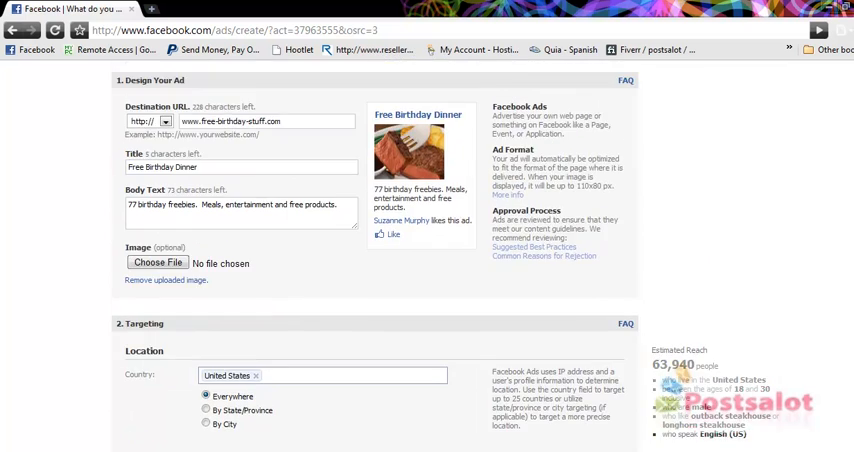
# Switch on birthday targeting and adjust the Sex selection, shrinking reach to about 60 people.
pyautogui.scroll(-3)
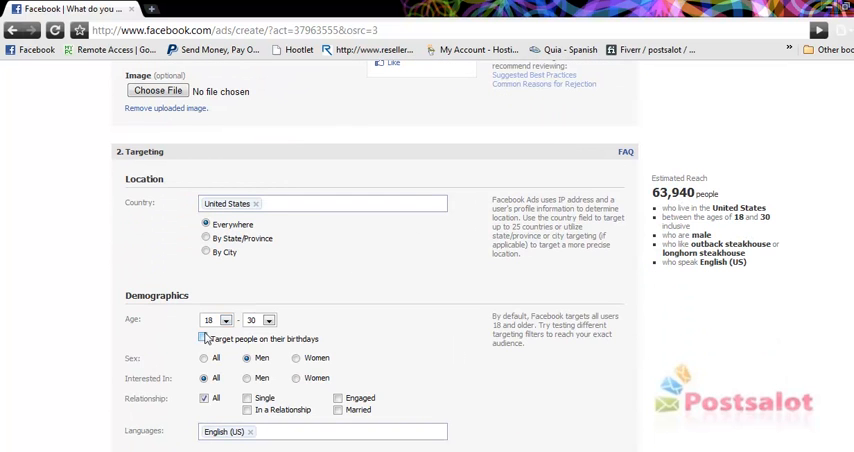
pyautogui.click(204, 340)
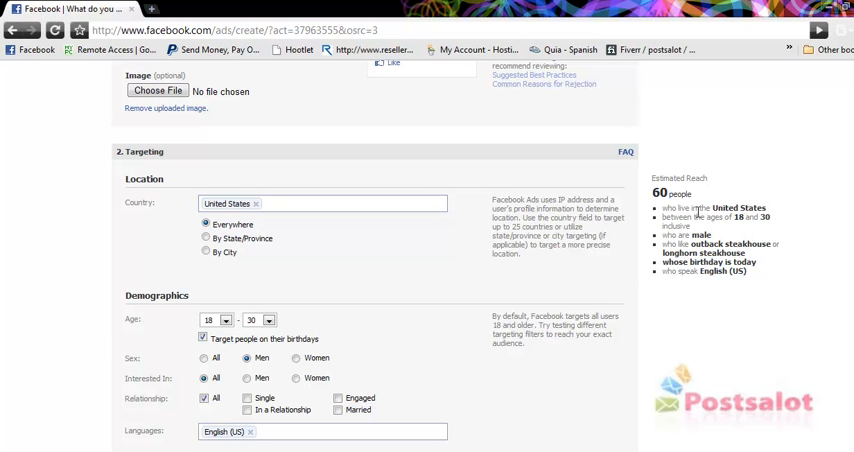
pyautogui.scroll(-3)
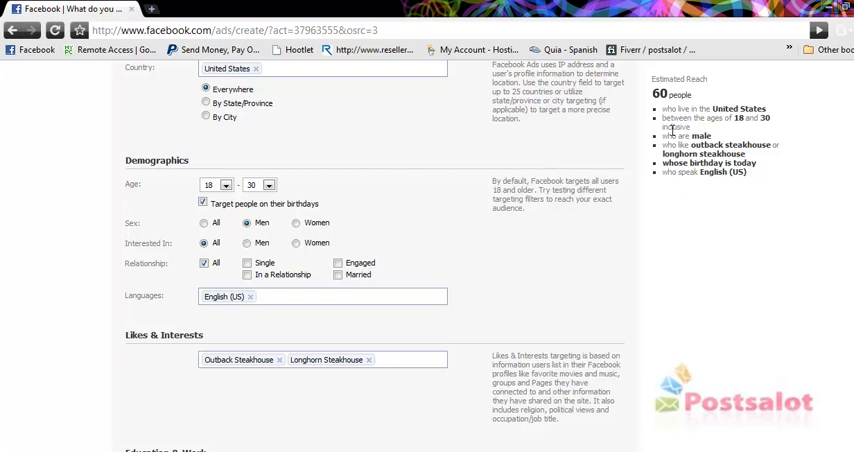
pyautogui.moveTo(672, 172)
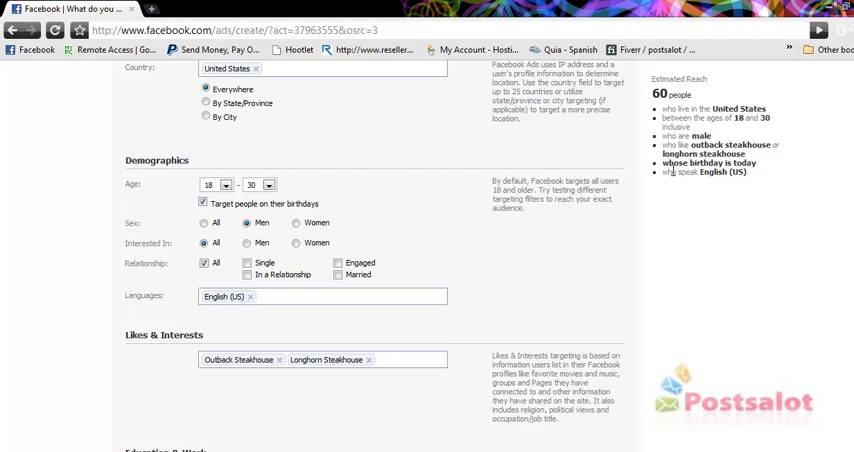
pyautogui.moveTo(522, 230)
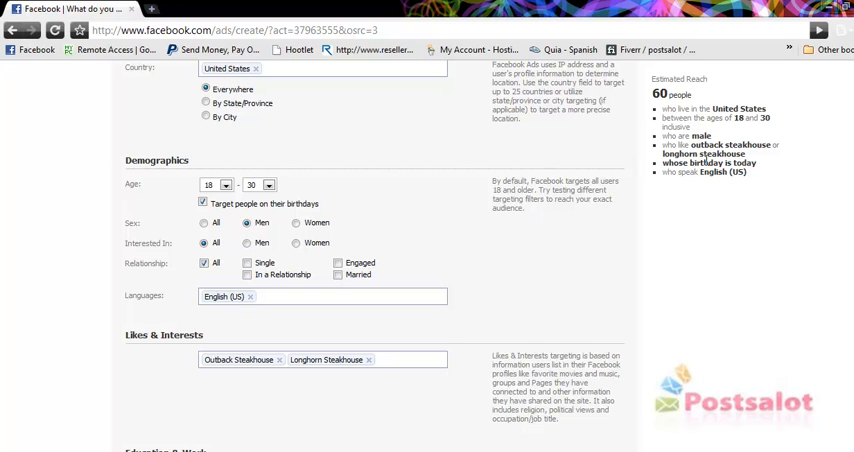
pyautogui.moveTo(680, 200)
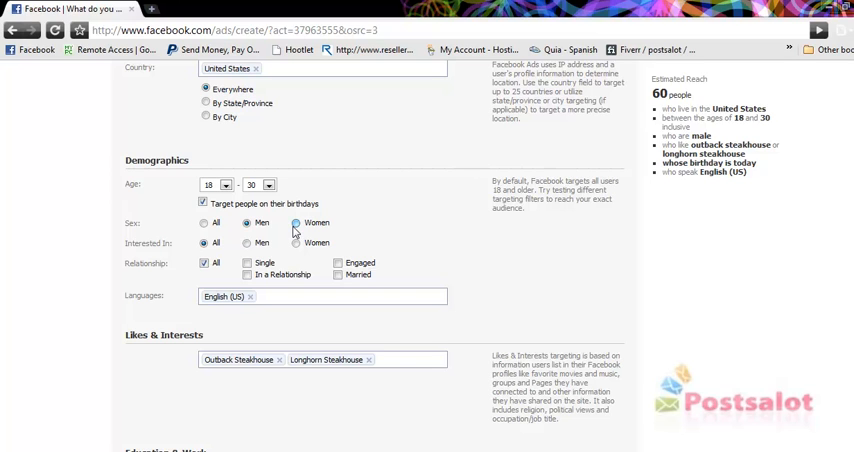
pyautogui.click(200, 222)
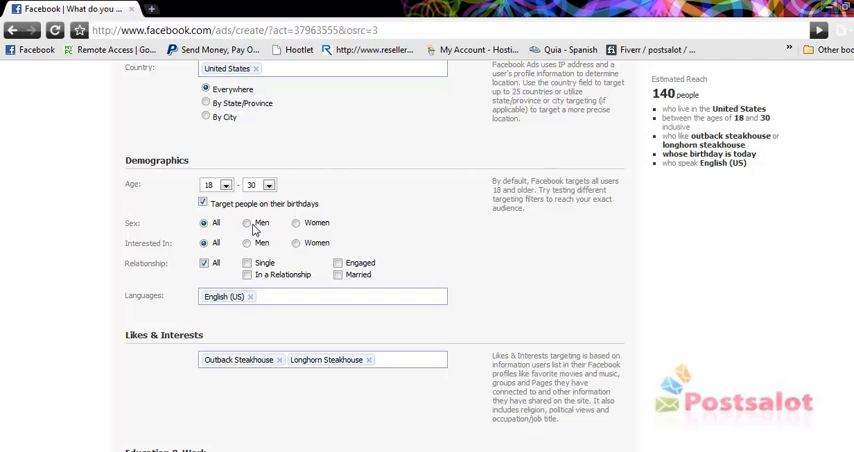
pyautogui.click(244, 222)
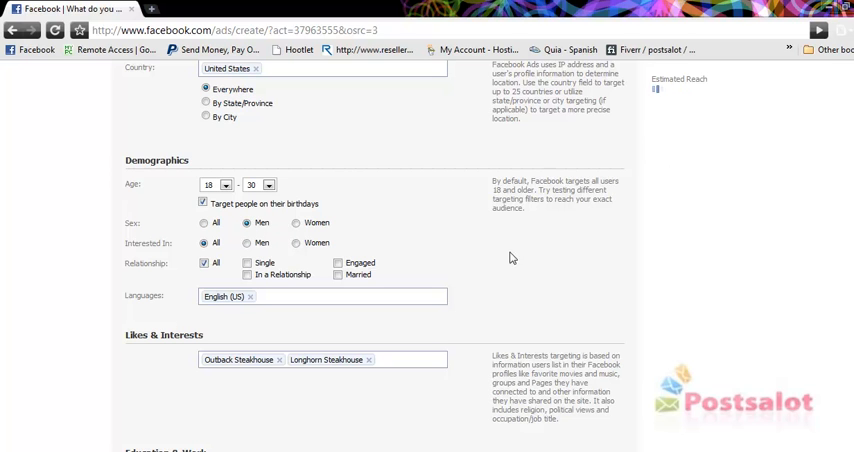
pyautogui.scroll(-3)
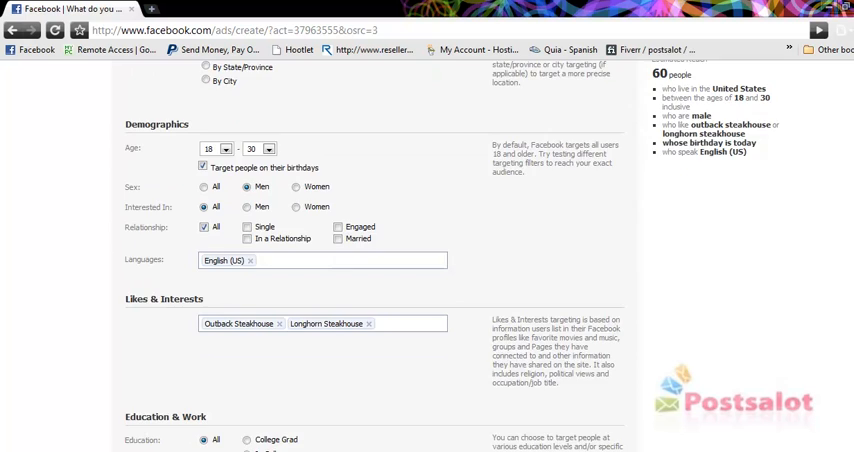
pyautogui.scroll(-3)
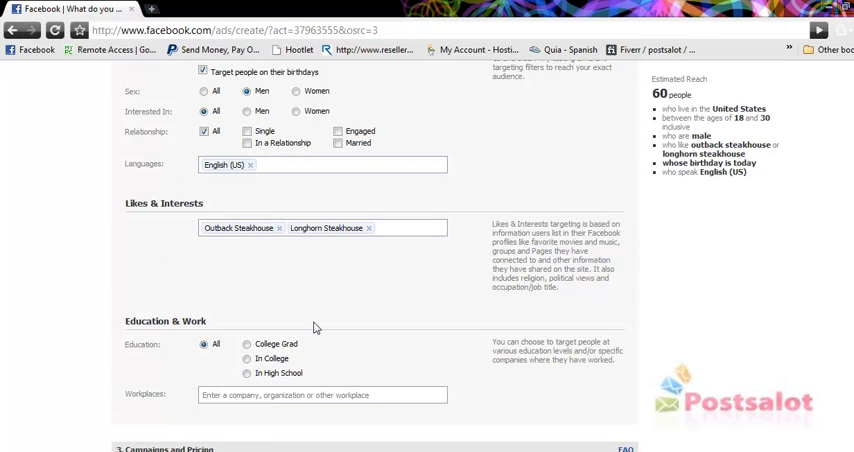
pyautogui.moveTo(248, 368)
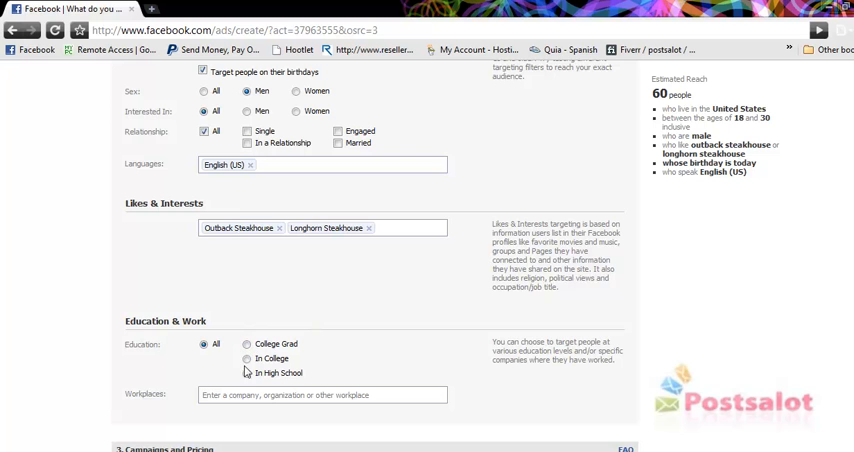
pyautogui.click(244, 348)
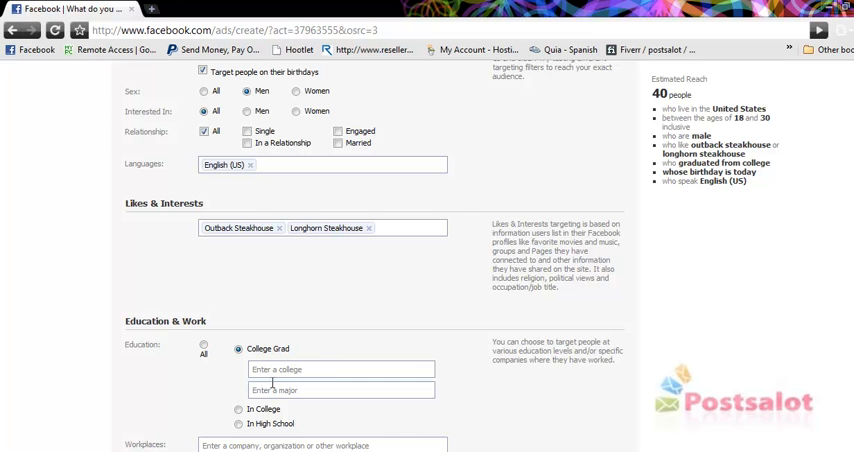
pyautogui.click(202, 344)
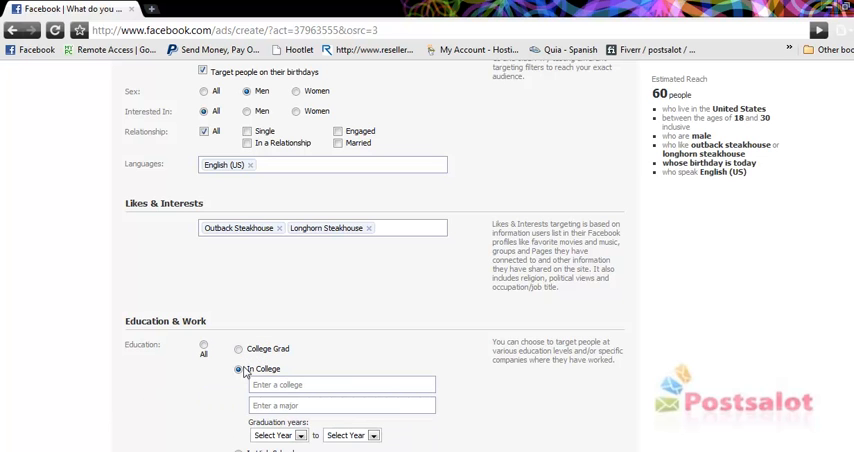
pyautogui.click(236, 366)
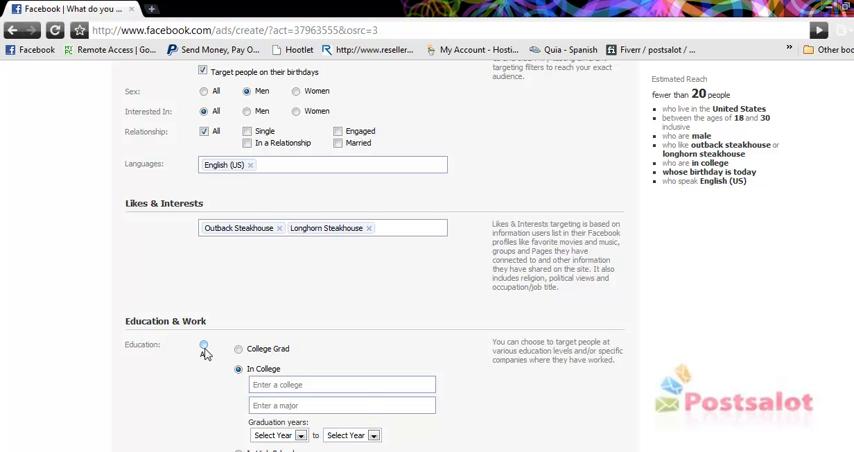
pyautogui.click(248, 372)
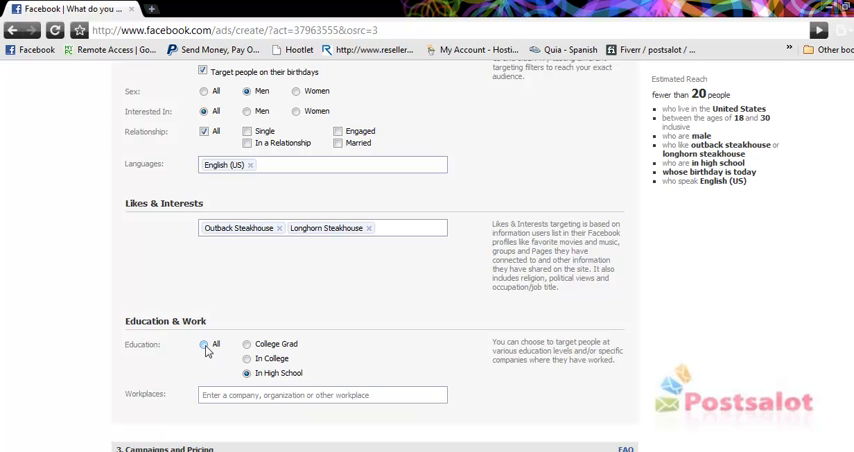
pyautogui.click(200, 344)
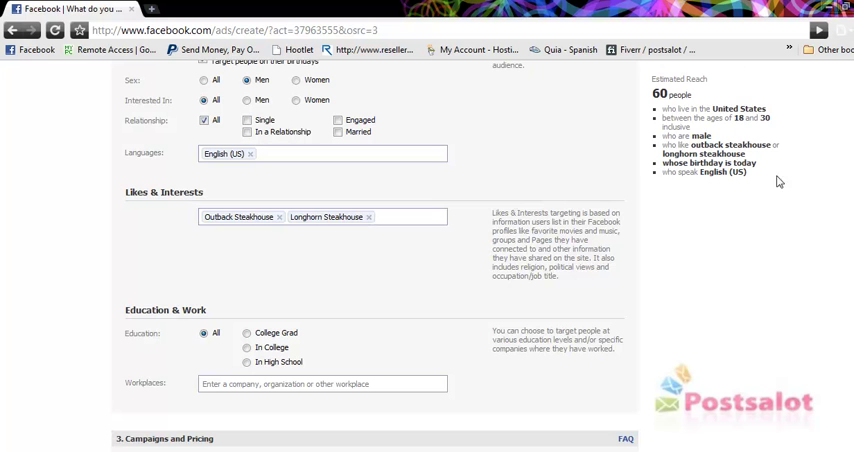
pyautogui.scroll(-3)
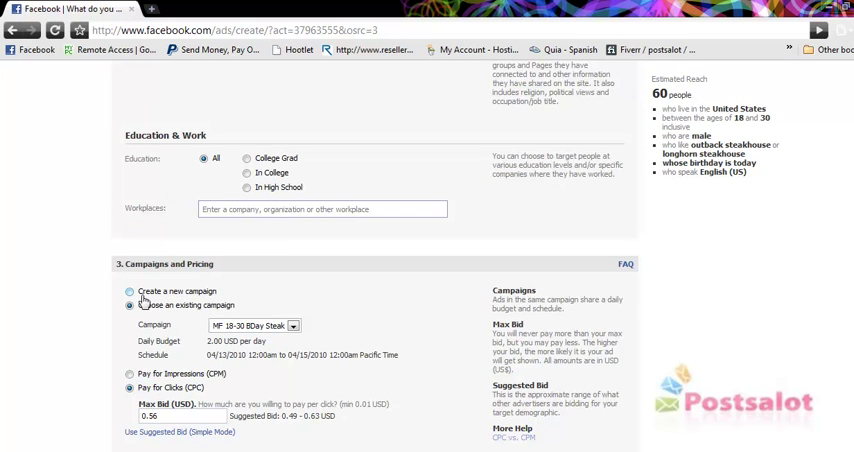
# Create a new campaign named 'Birthday Test' with a 10.00 daily budget.
pyautogui.click(130, 292)
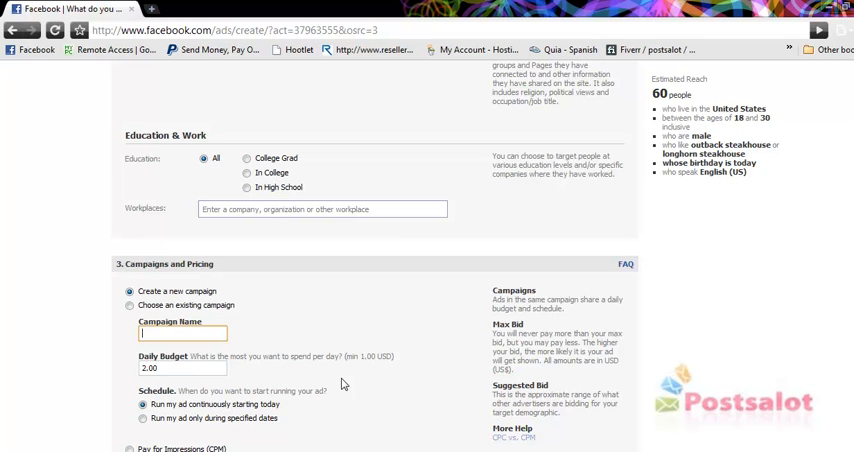
pyautogui.write('Birthday Test')
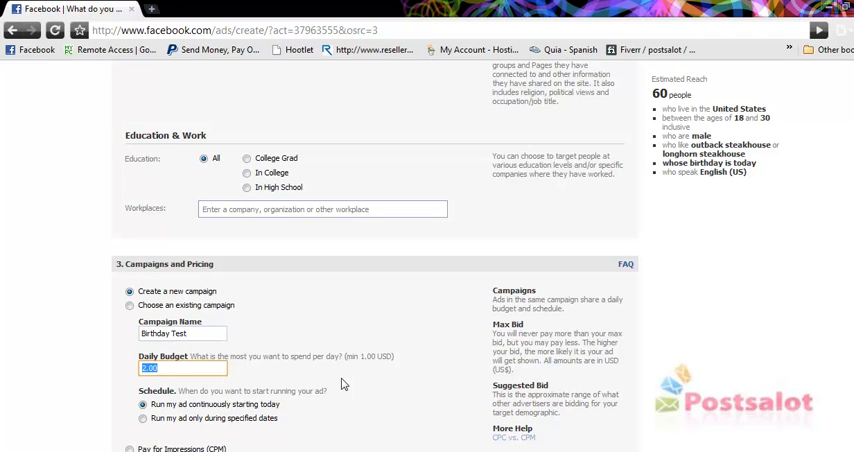
pyautogui.write('10.00')
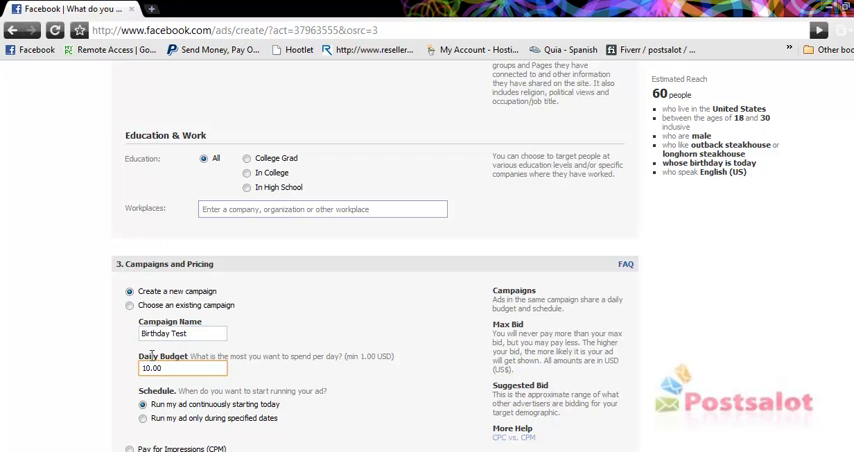
pyautogui.click(180, 372)
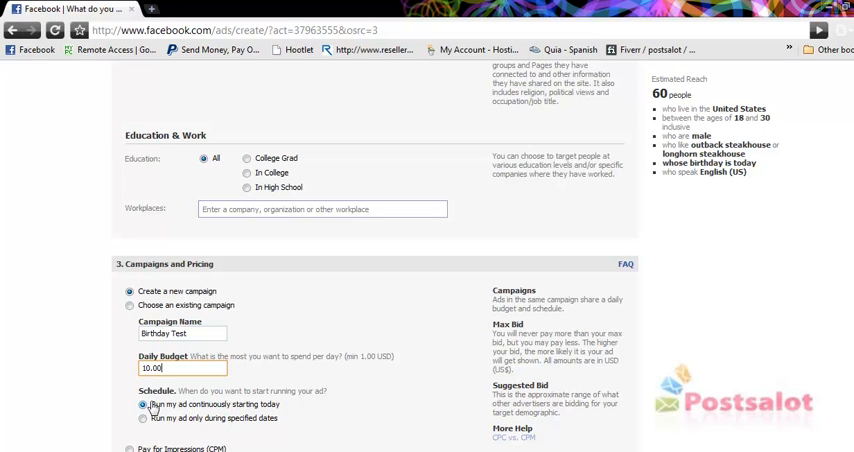
# Set the schedule to run the ad only during specified dates, April 13–16, 2010 at 8 am.
pyautogui.click(136, 418)
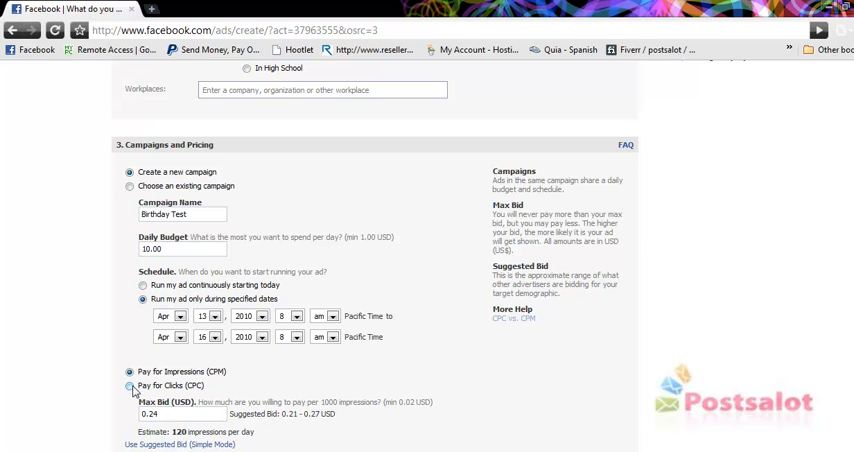
# Switch pricing to Pay for Clicks (CPC) with the max bid kept, and continue to the Review Ad page.
pyautogui.click(132, 388)
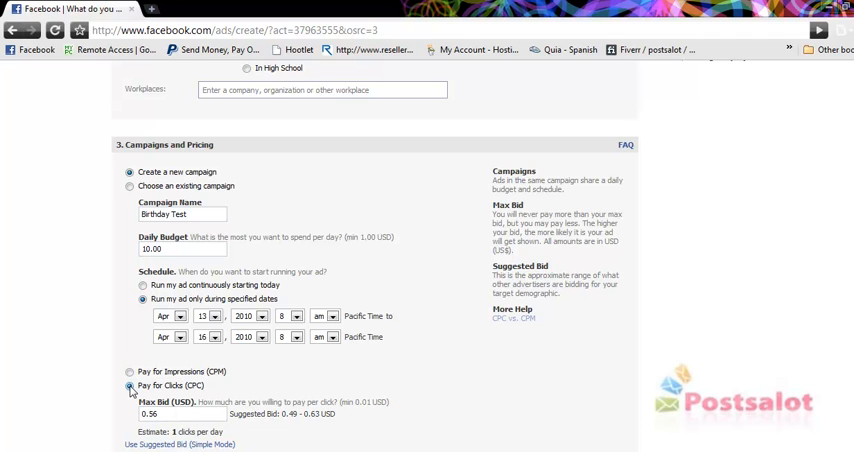
pyautogui.click(164, 416)
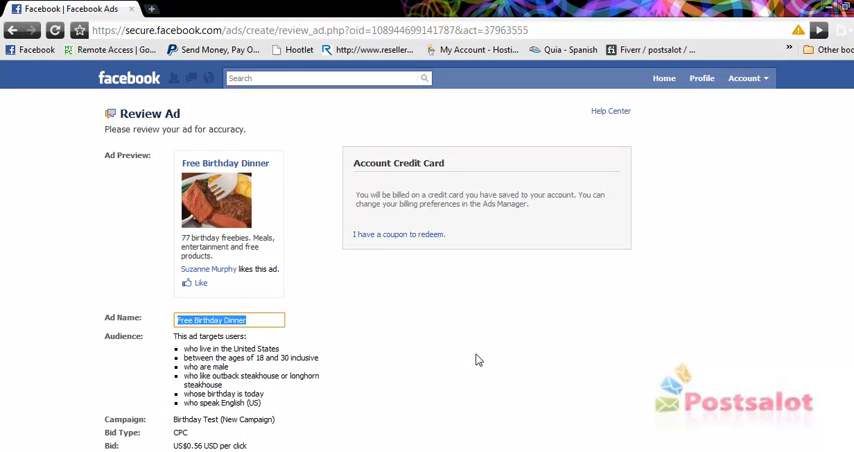
pyautogui.moveTo(528, 348)
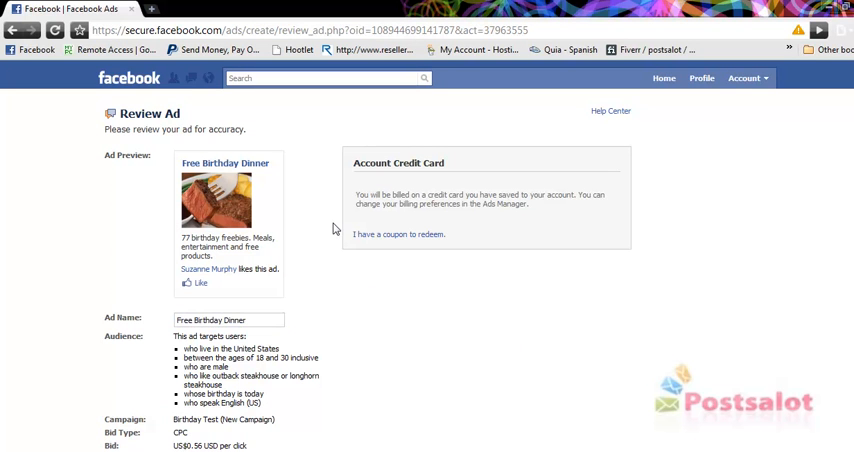
pyautogui.scroll(-3)
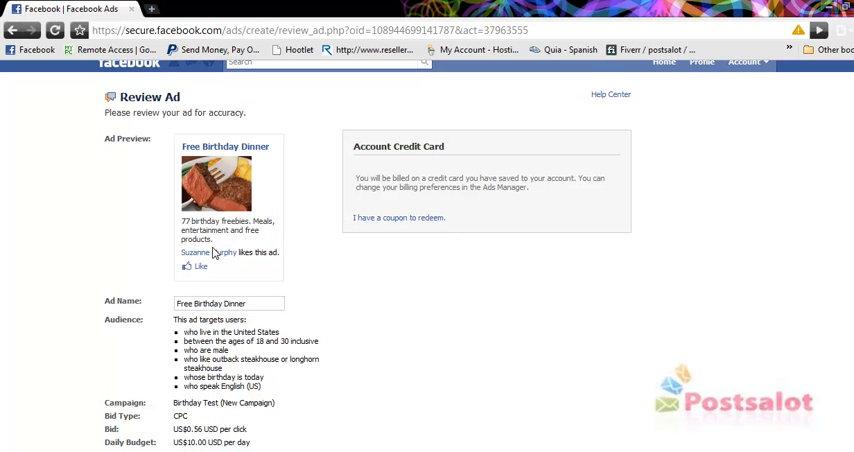
pyautogui.click(224, 302)
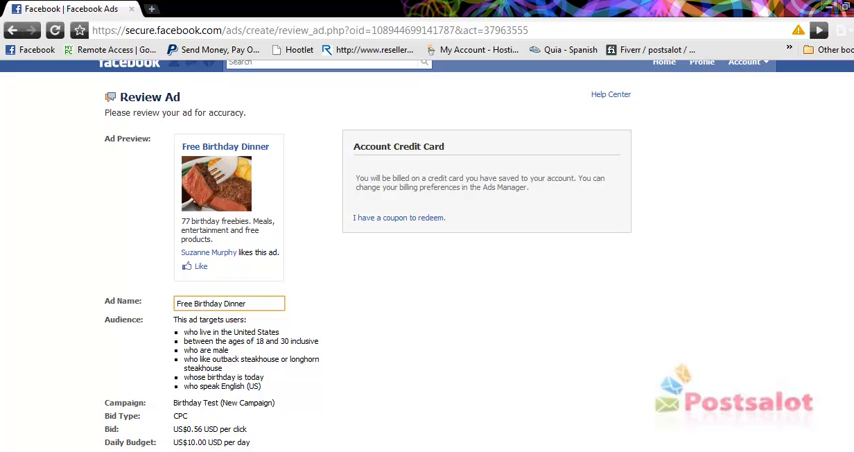
pyautogui.scroll(-3)
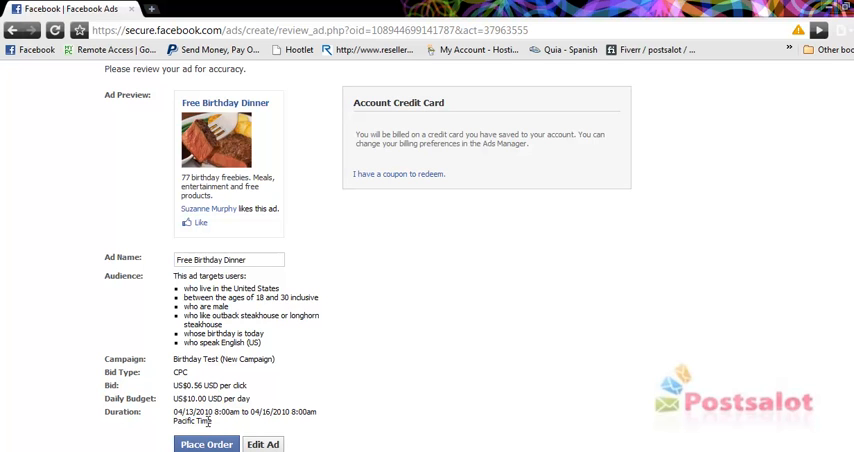
pyautogui.click(208, 444)
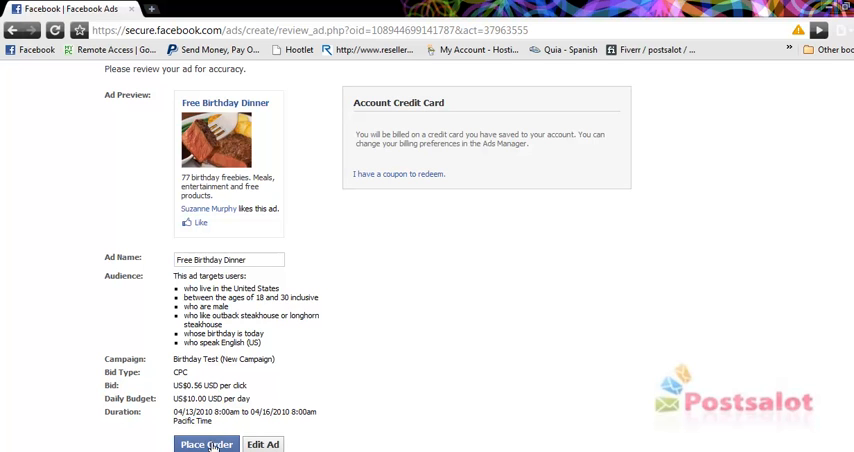